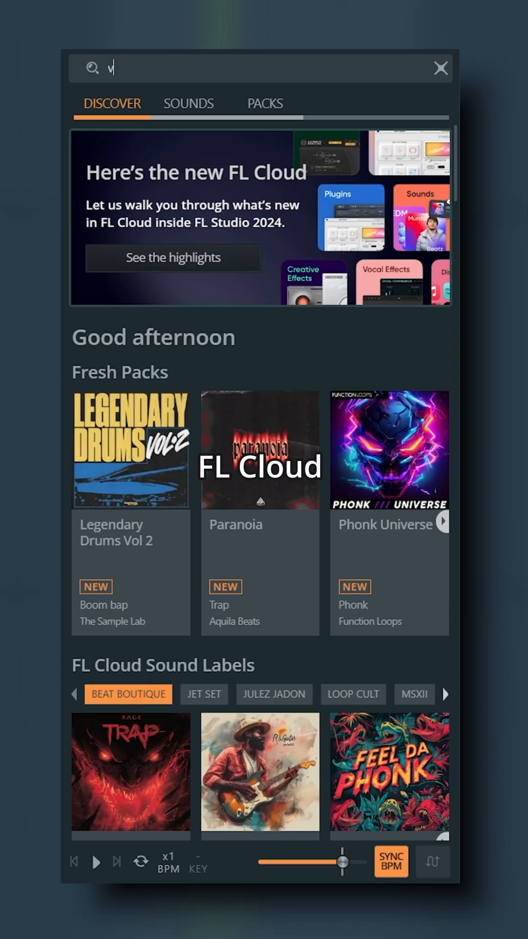
Search the FL Cloud browser for 'vocal' and view the Sounds results.
type("ocal")
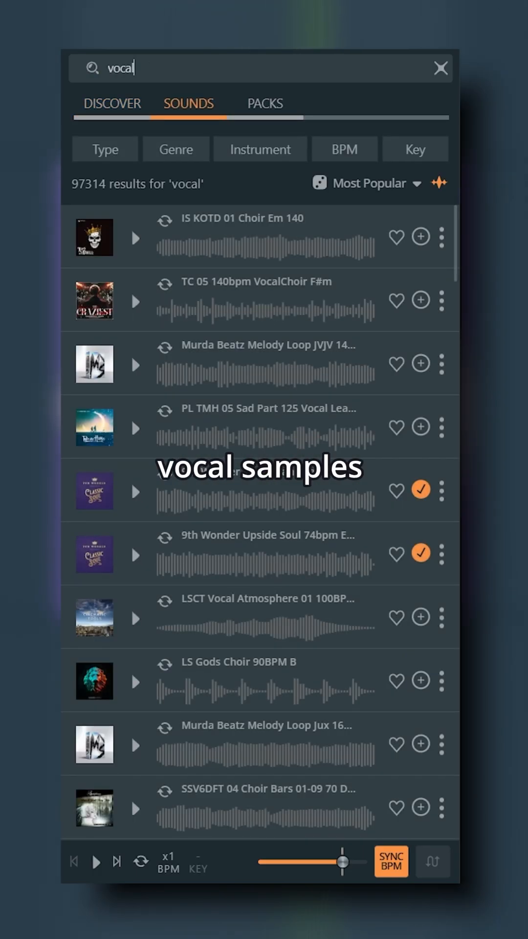
left_click(266, 103)
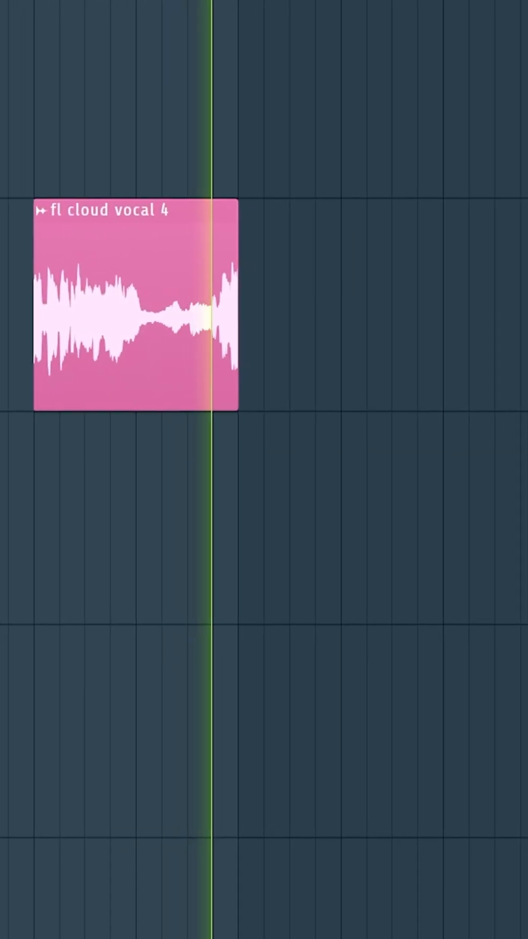
Scroll the playlist right to the synth lead clip following the vocal clip.
scroll("right", 3)
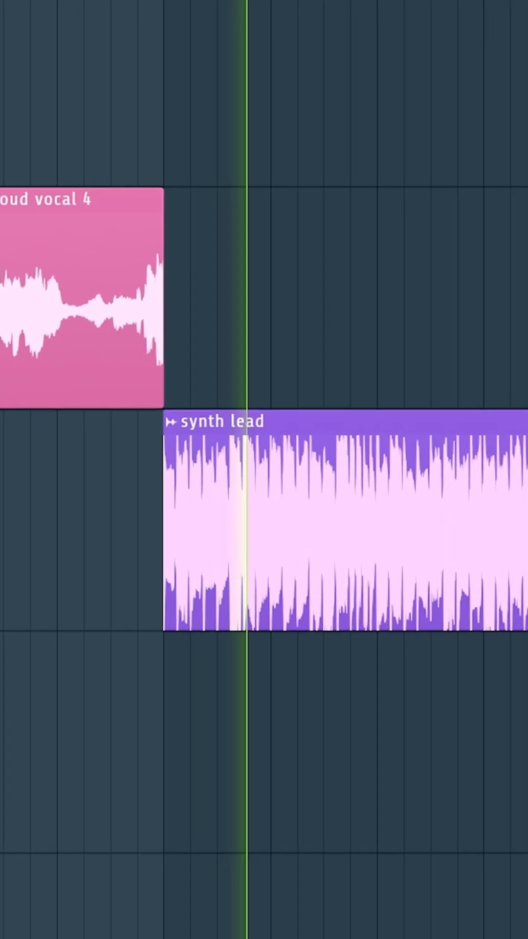